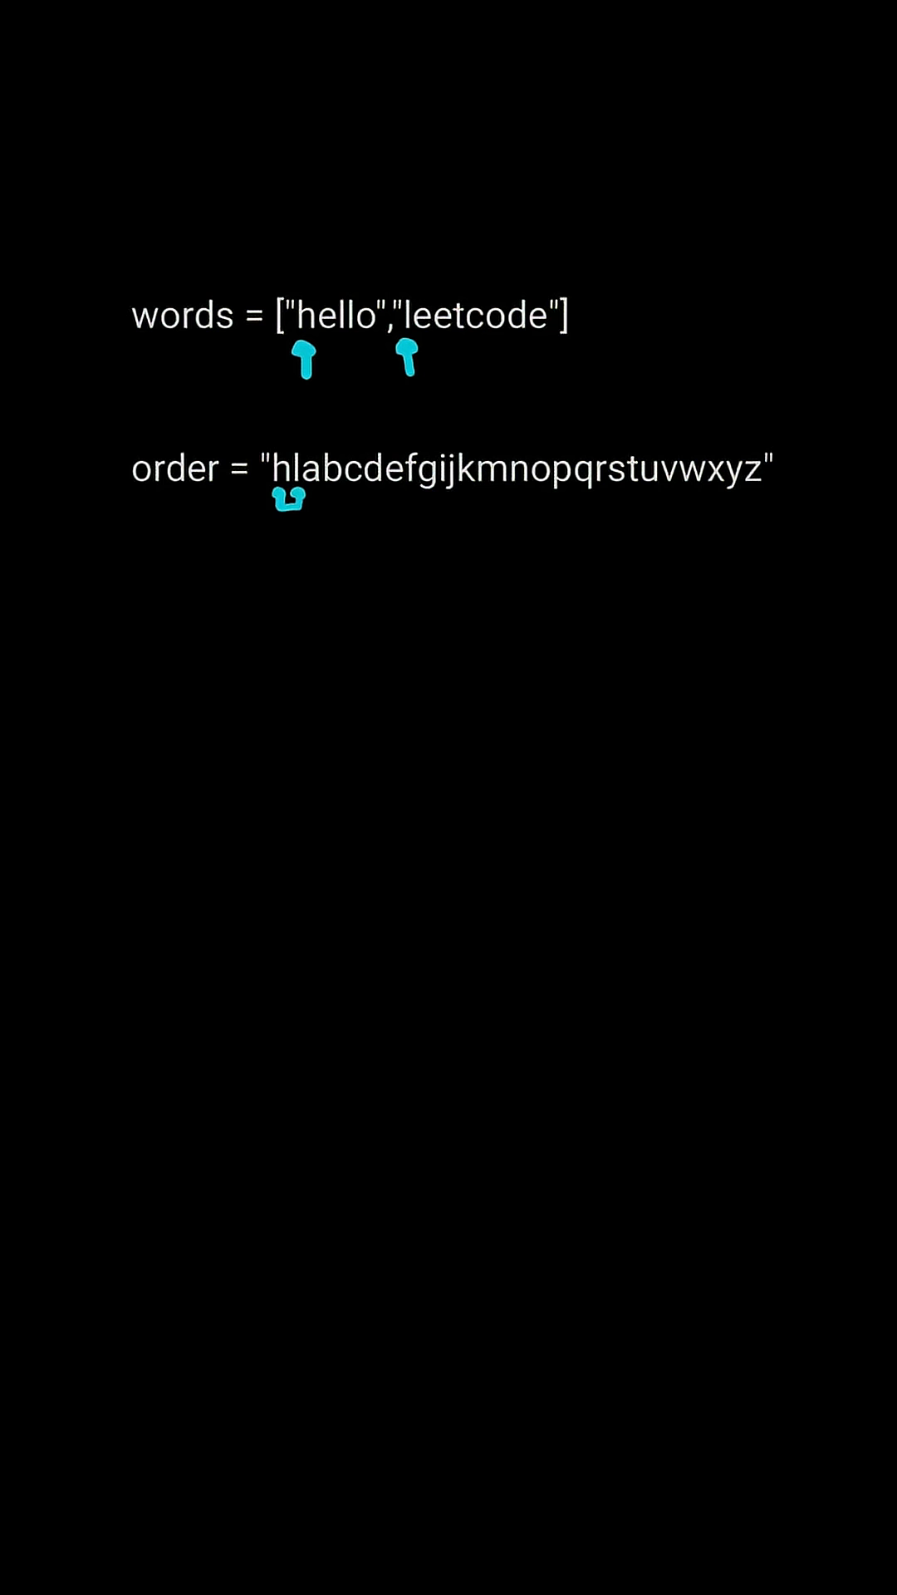
text(True)
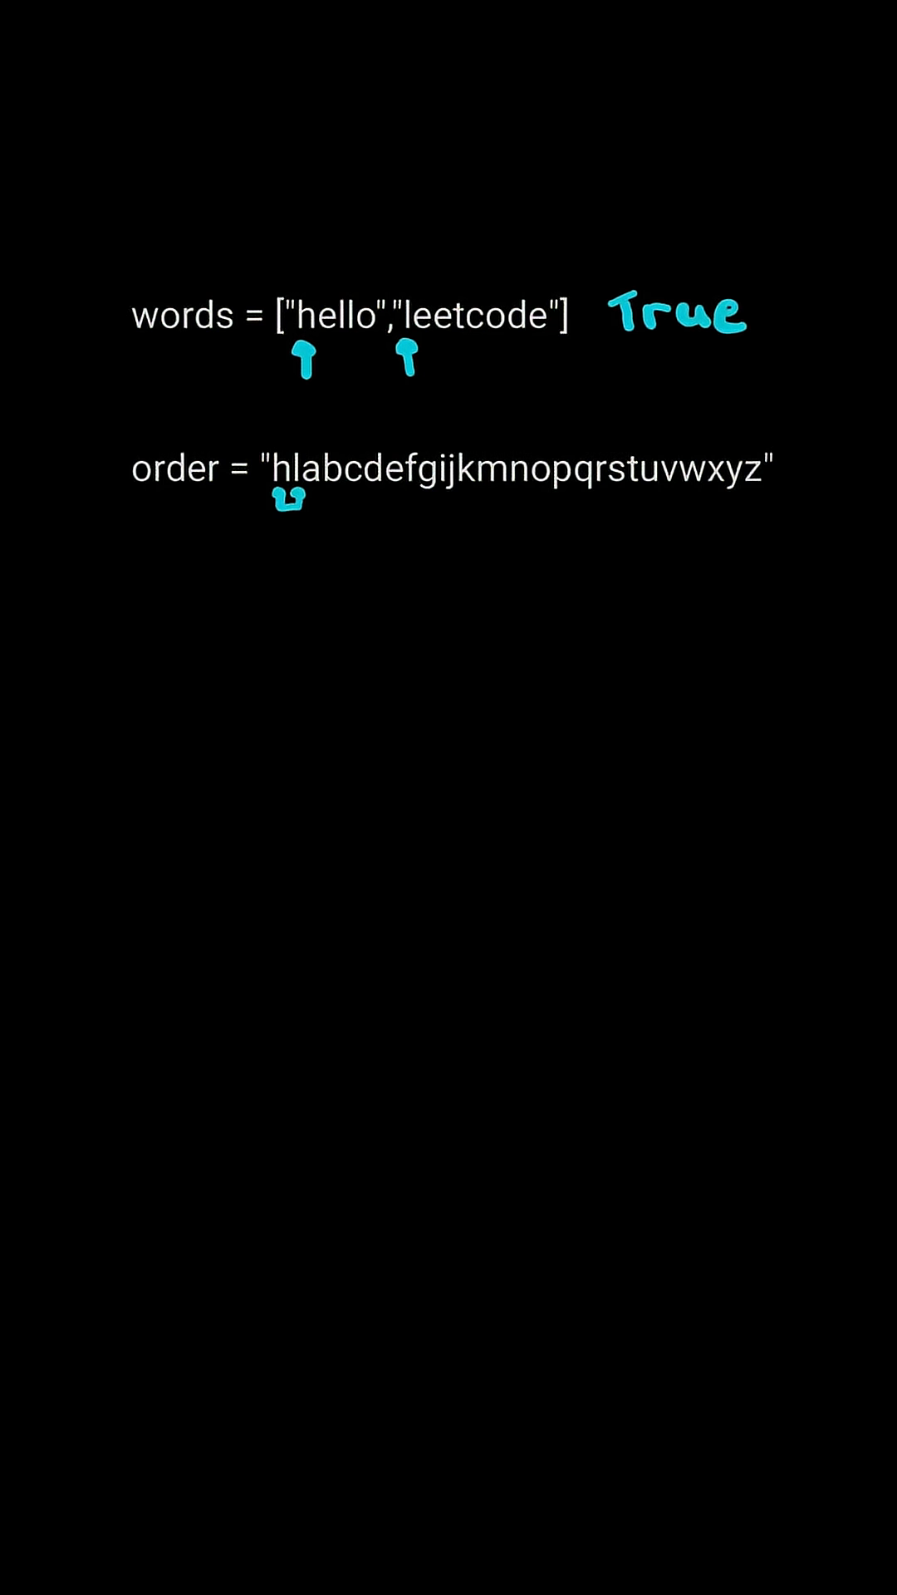